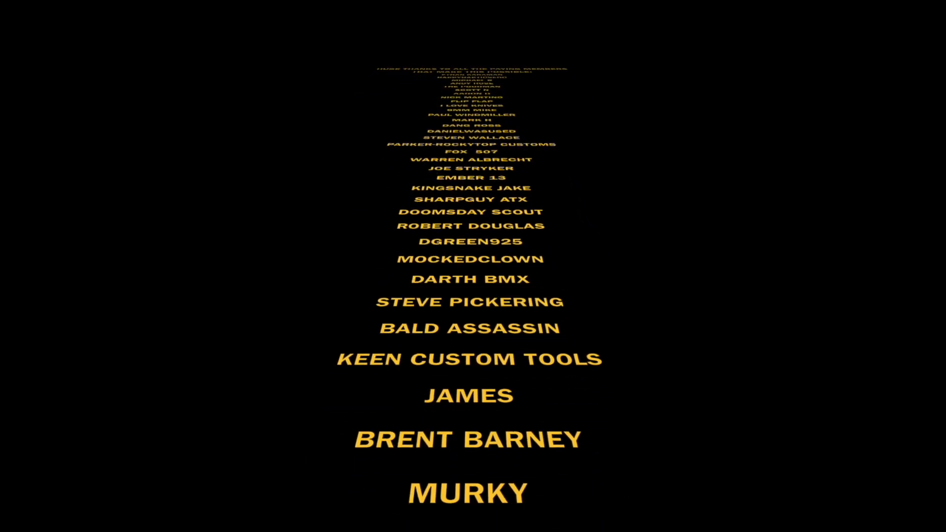
scroll(down, 3)
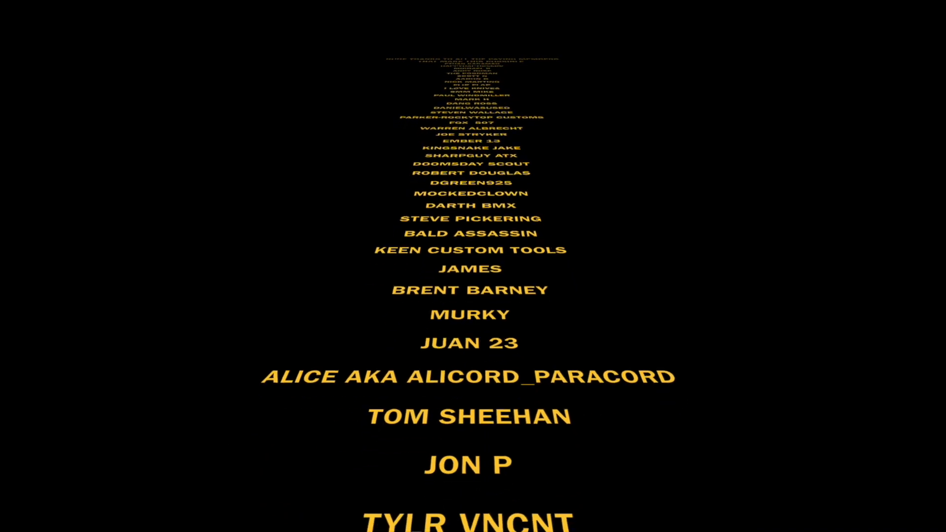